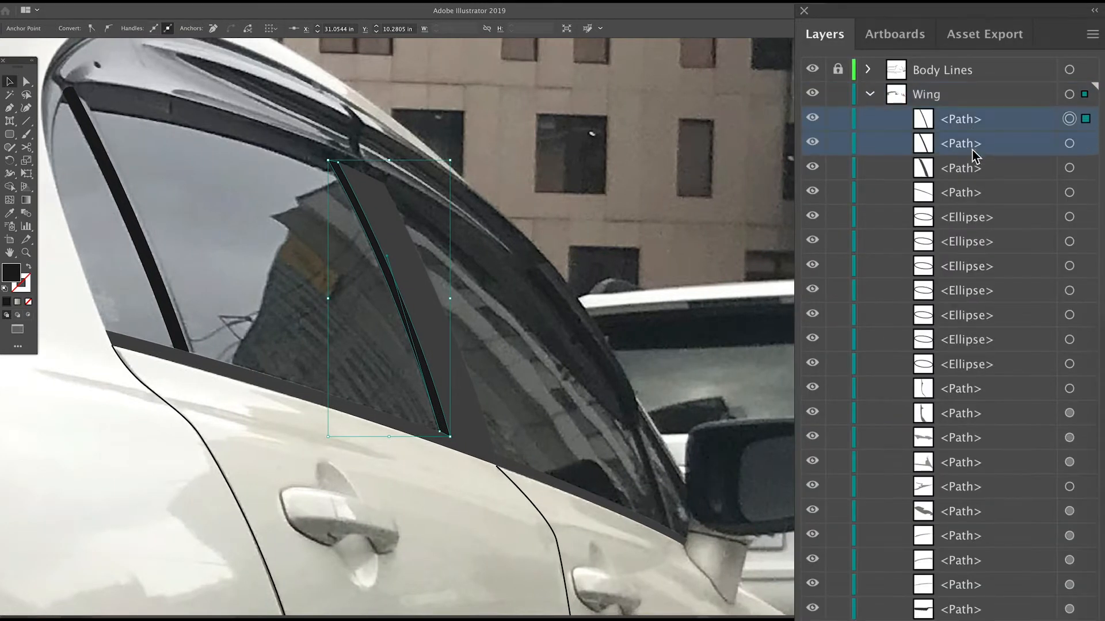
Select both window pillar paths in the Wing layer to move them into Windows.
{"action": "left_click", "coordinate": [959, 168]}
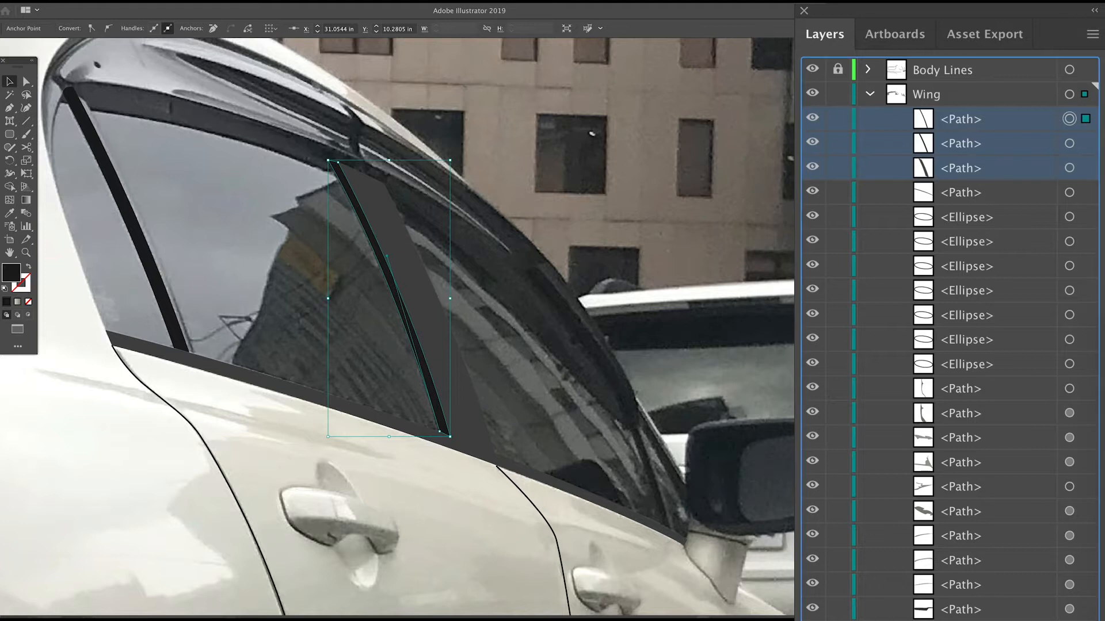
{"action": "left_click", "coordinate": [812, 118]}
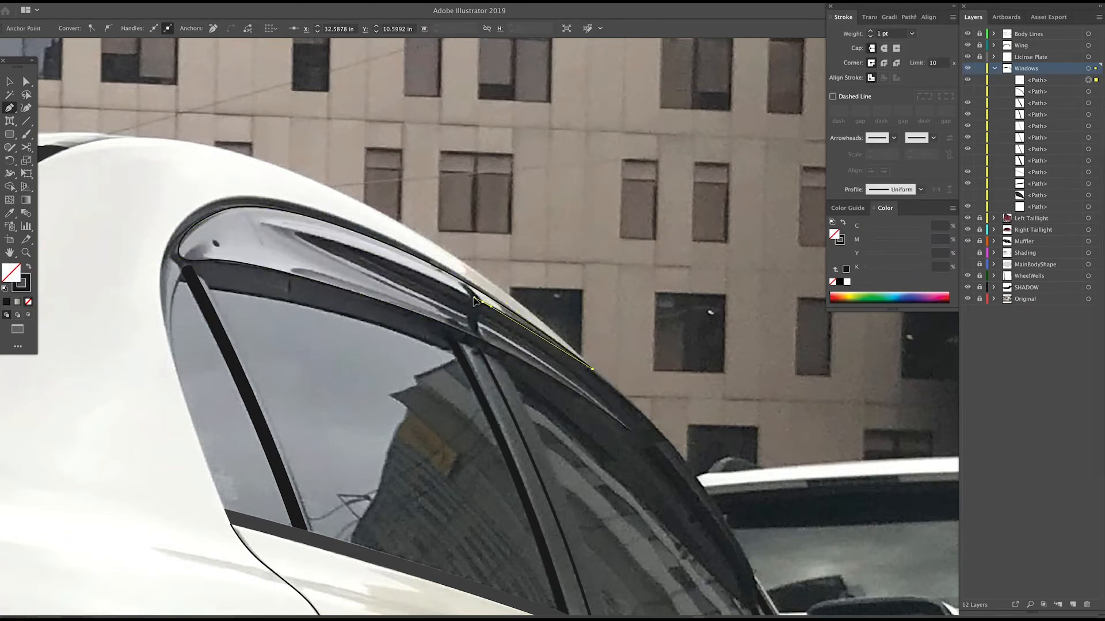
Trace the rain visor edge over the rear door window and fill the strip near-black.
{"action": "left_click_drag", "start_coordinate": [592, 369], "coordinate": [630, 433]}
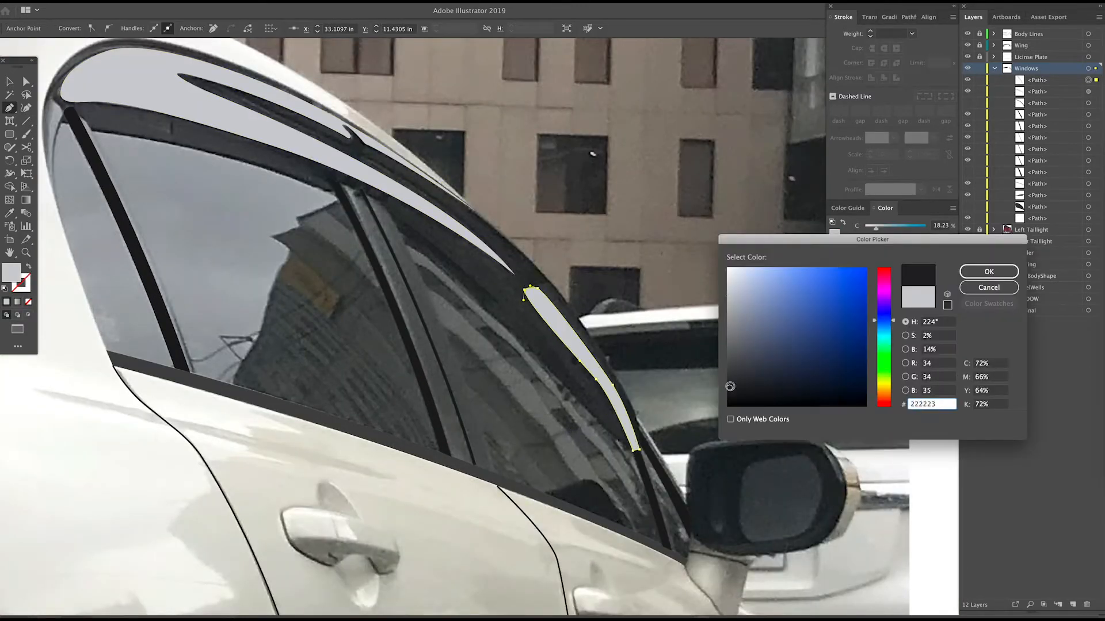
{"action": "left_click", "coordinate": [989, 271]}
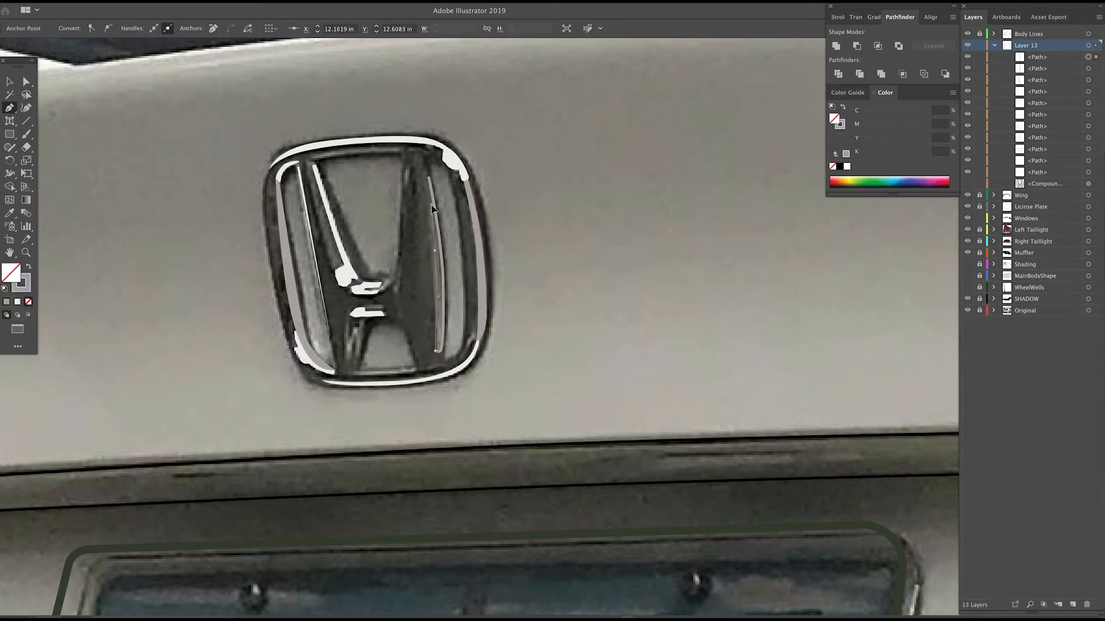
Trace the trunk Honda emblem outline and darken its piece to a chrome-like shade.
{"action": "left_click", "coordinate": [441, 246]}
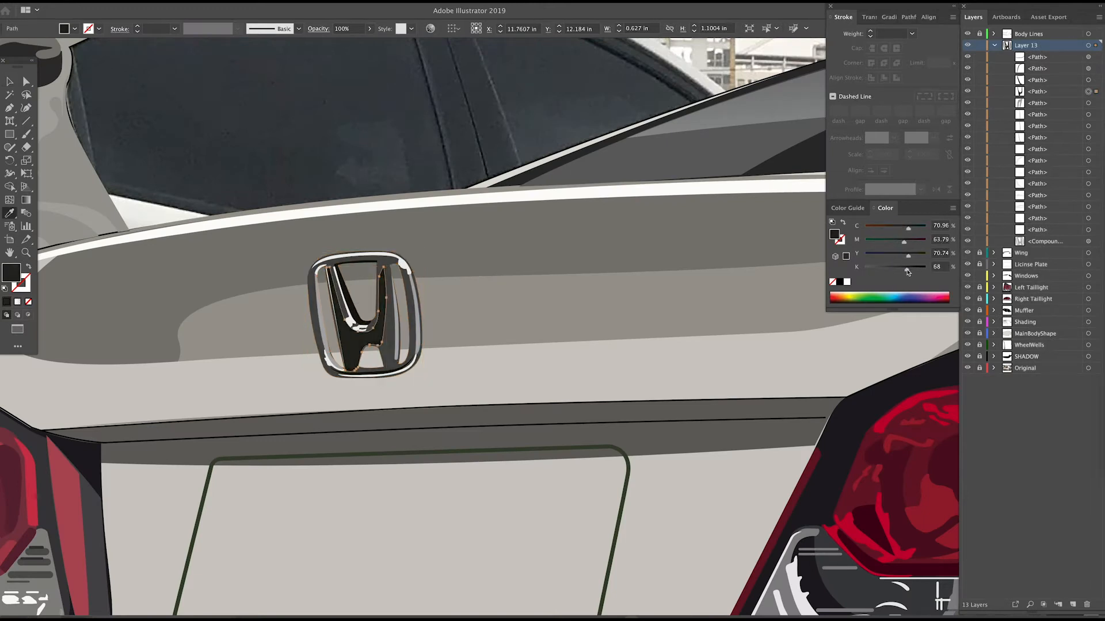
{"action": "left_click_drag", "start_coordinate": [908, 265], "coordinate": [882, 265]}
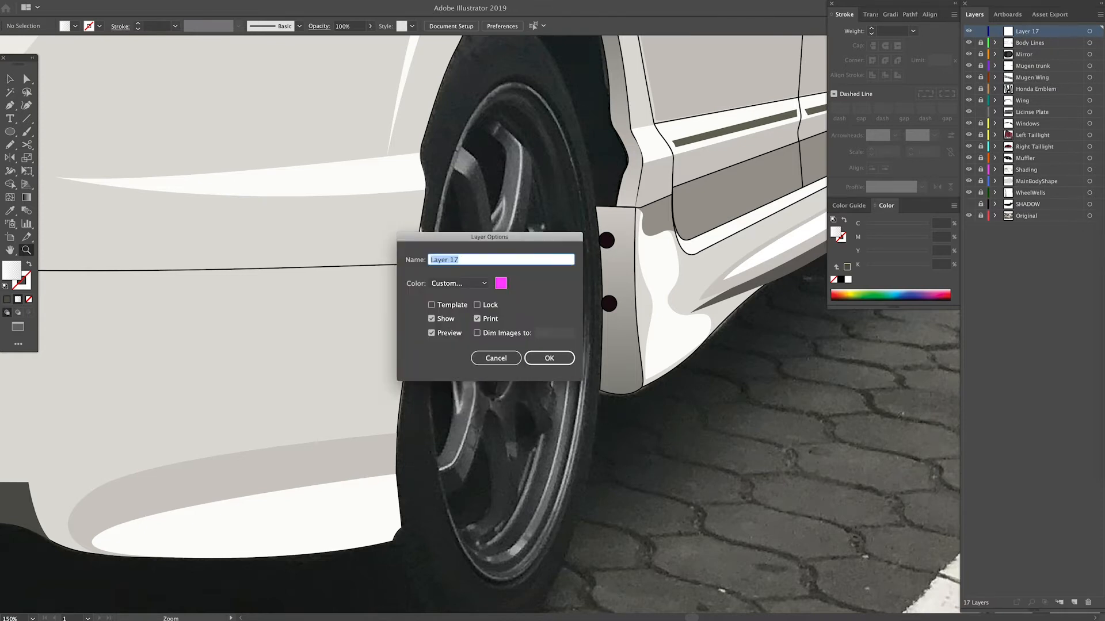
{"action": "left_click", "coordinate": [549, 358]}
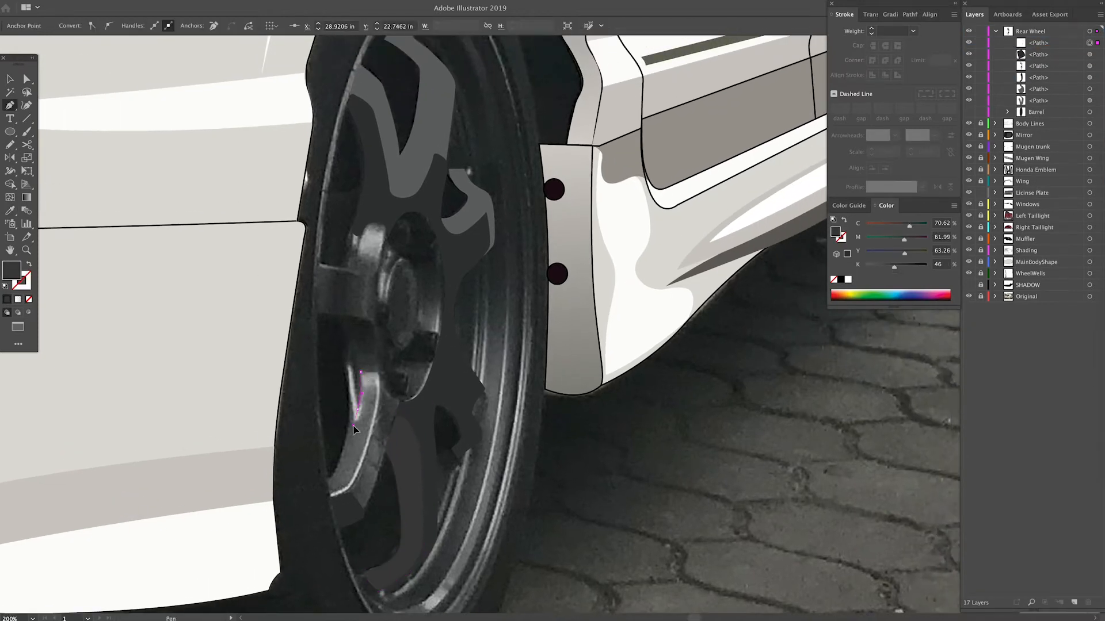
Outline a rear wheel spoke as a dark grey shape over the photo.
{"action": "left_click", "coordinate": [352, 266]}
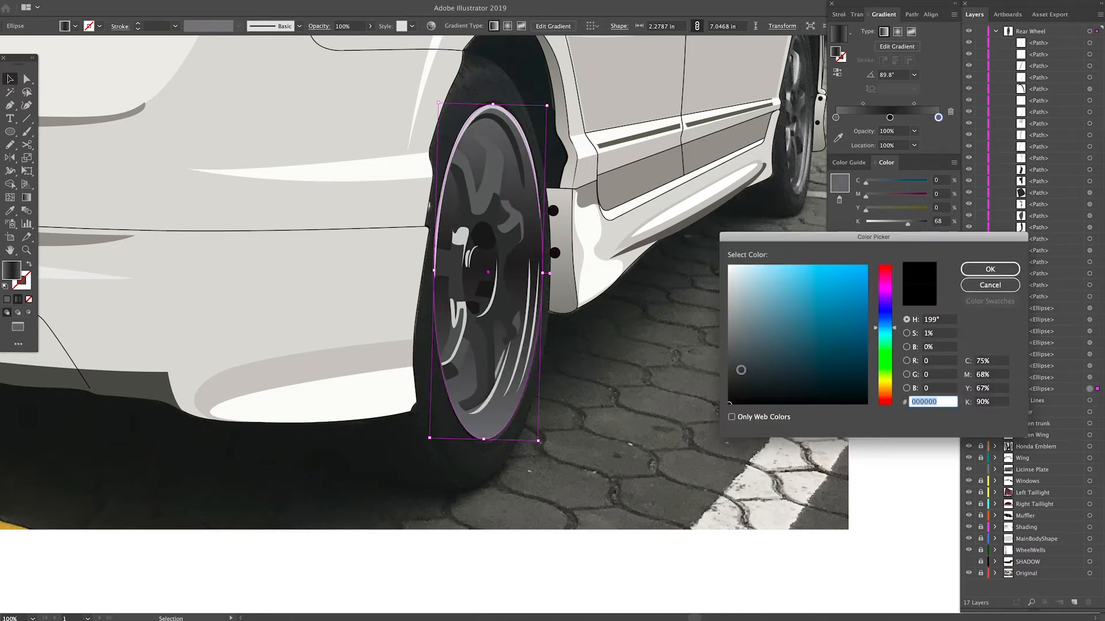
Recolour the tire ellipses to 000000 and 494848, and the gradient stop to 333333.
{"action": "left_click", "coordinate": [989, 269]}
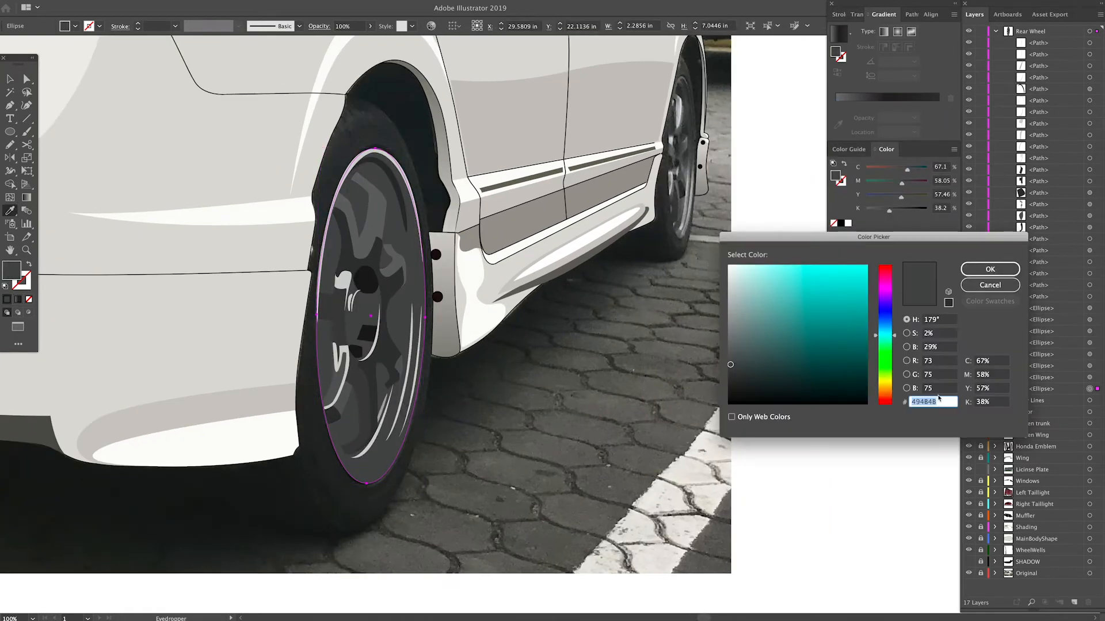
{"action": "left_click", "coordinate": [990, 269]}
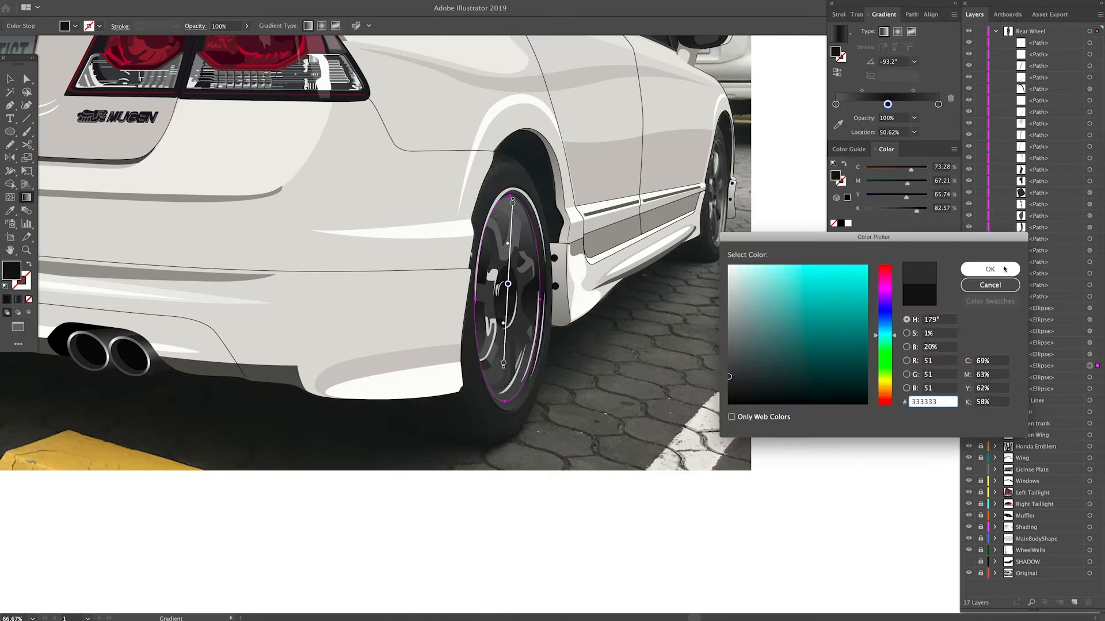
{"action": "left_click", "coordinate": [991, 269]}
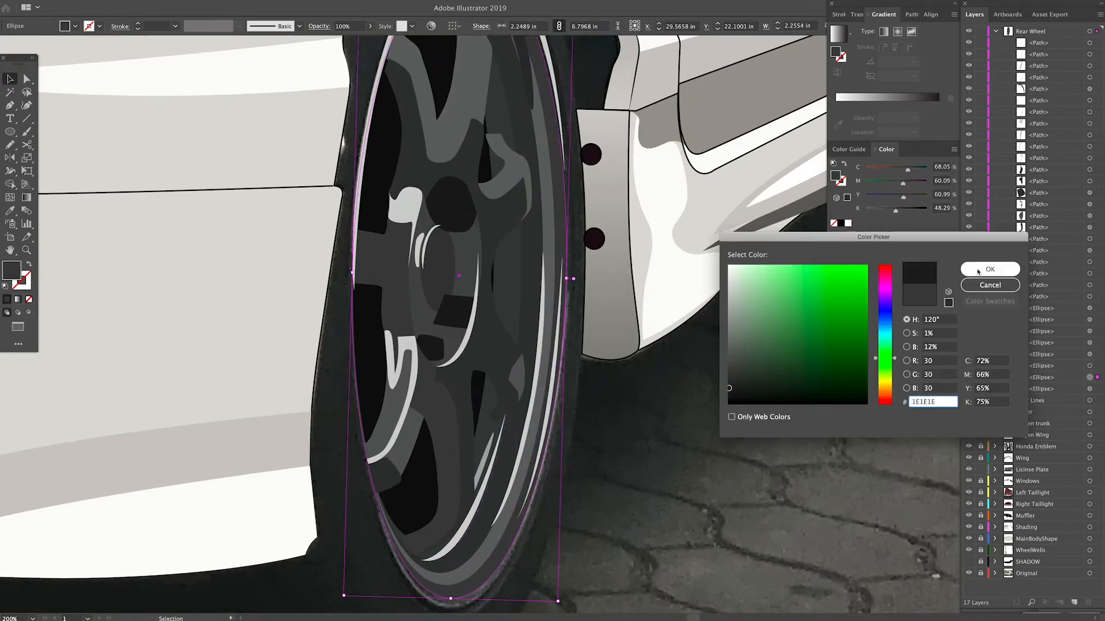
Fill the outer rear wheel ellipse with near-black 1E1E1E.
{"action": "left_click", "coordinate": [990, 270]}
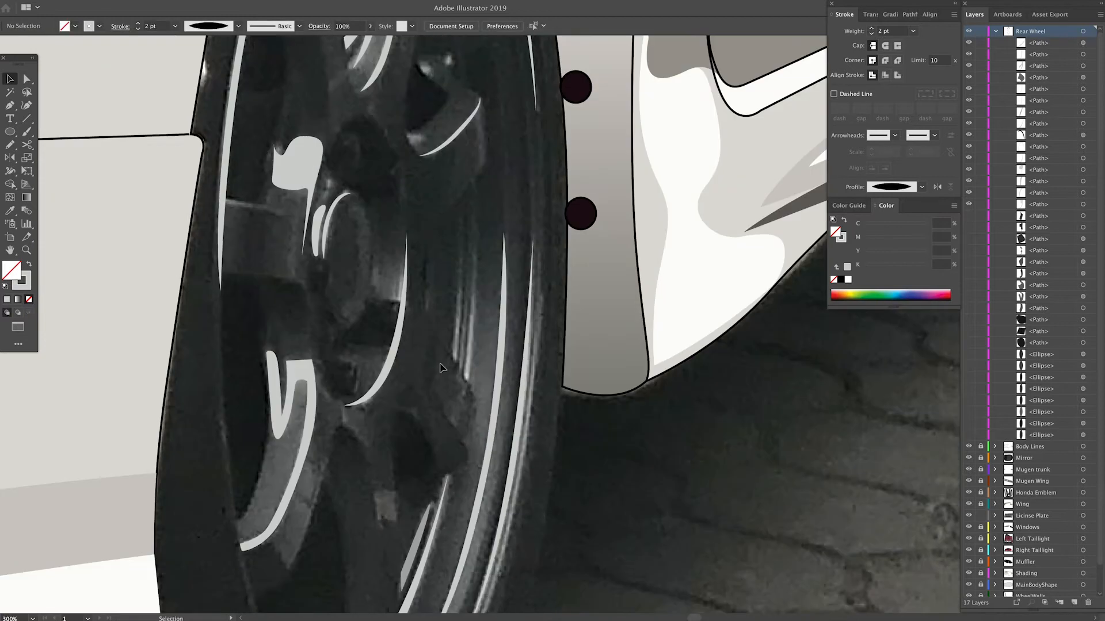
Fit the Rear Wheel group paths into the nearest wheel arch and deselect the artwork.
{"action": "left_click", "coordinate": [920, 186]}
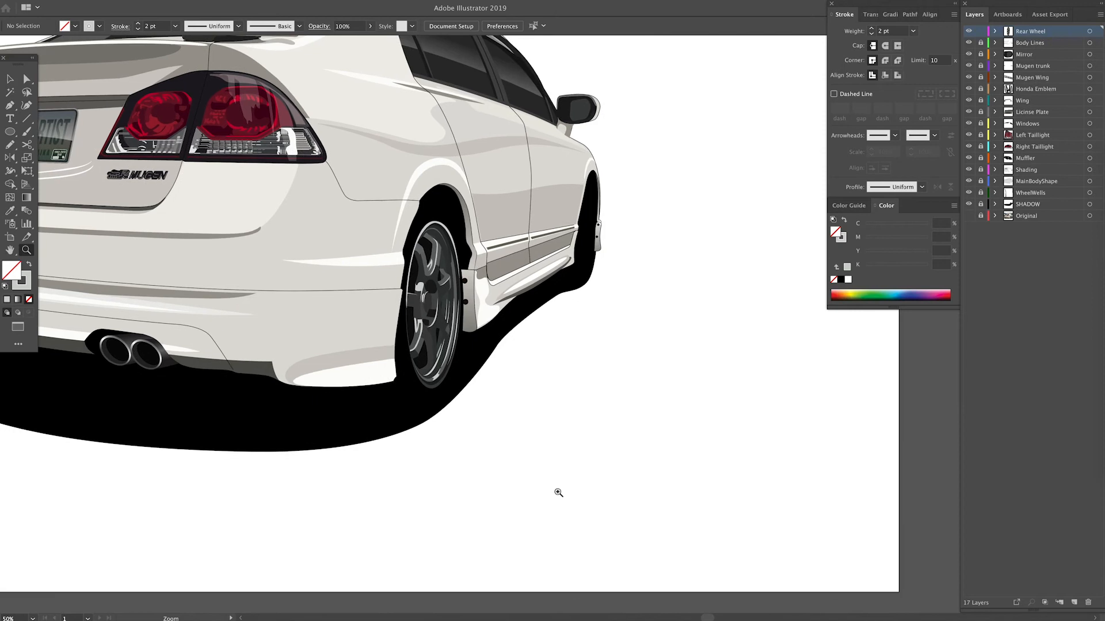
{"action": "mouse_move", "coordinate": [997, 104]}
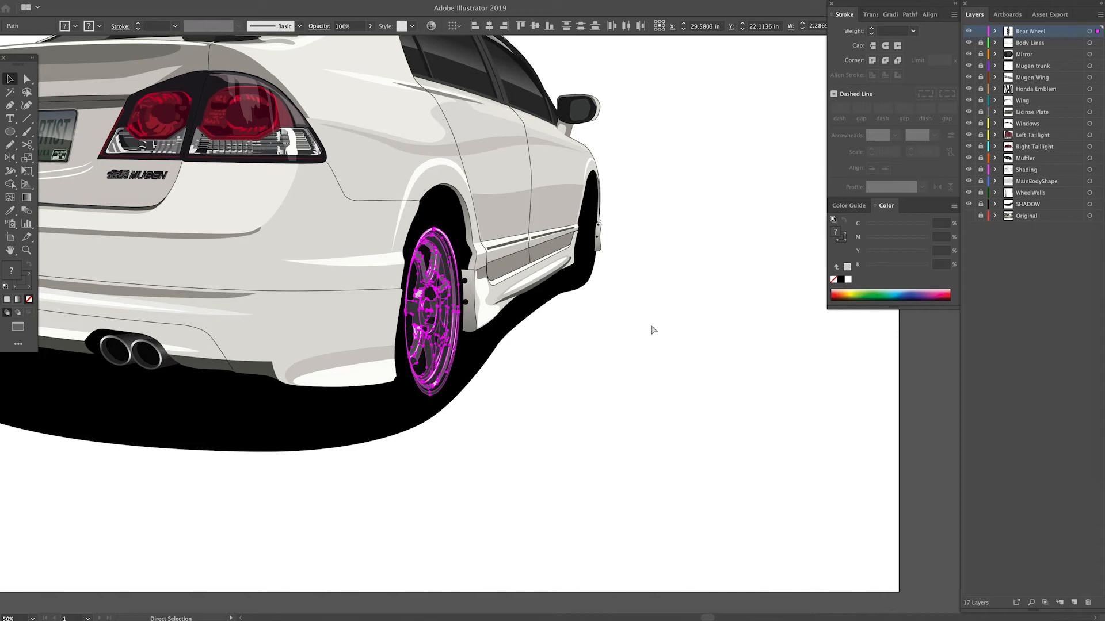
{"action": "left_click", "coordinate": [11, 78]}
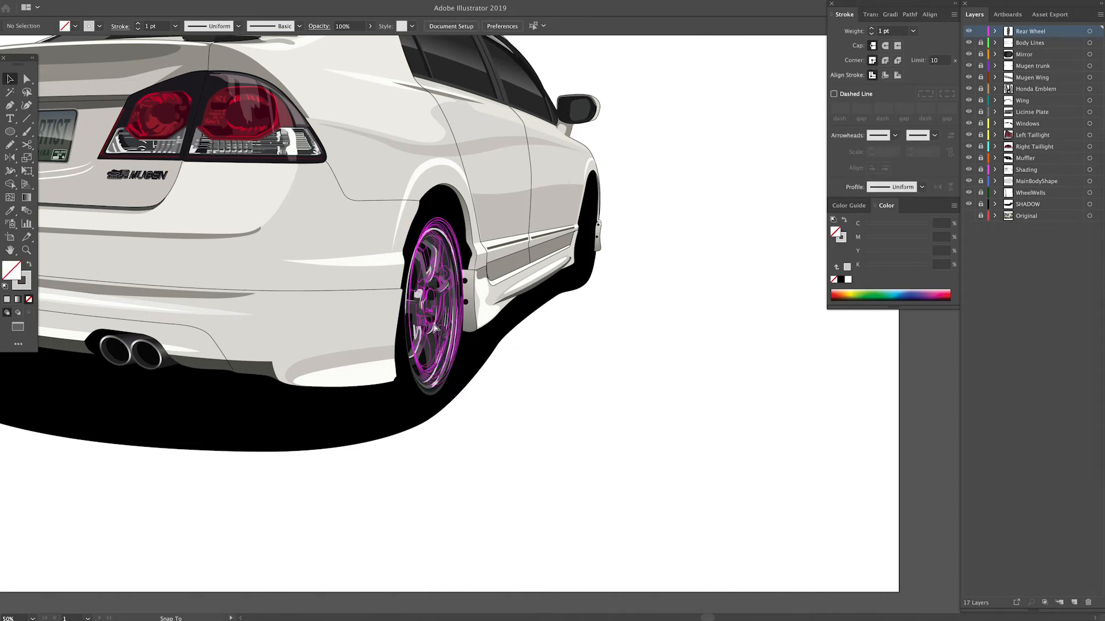
{"action": "left_click", "coordinate": [434, 299]}
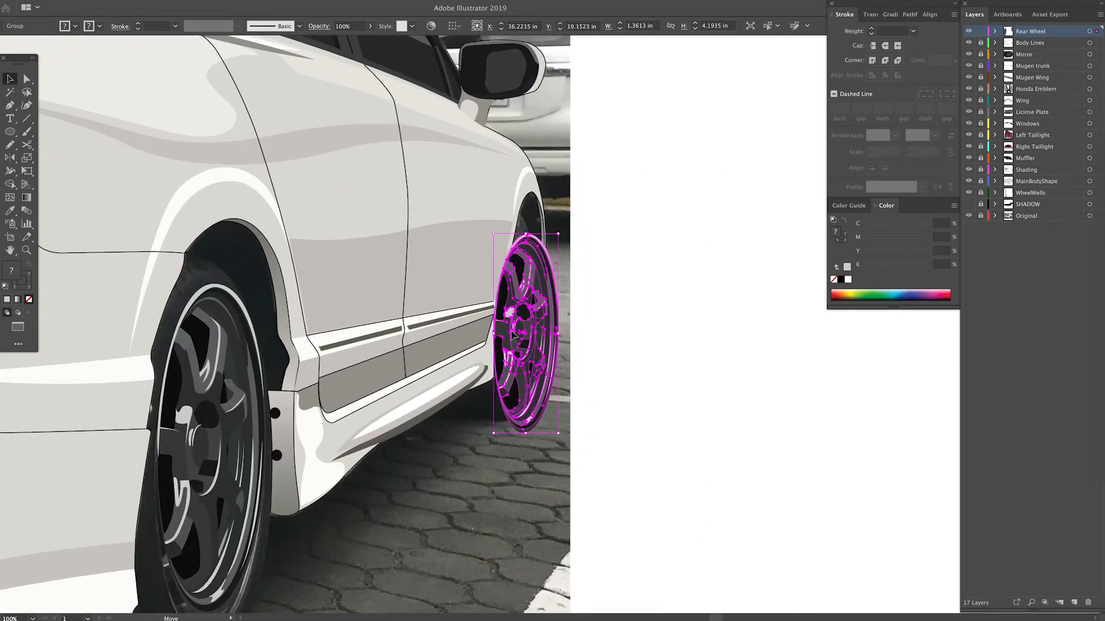
Squeeze the wheel copy narrower for perspective and place it inside the front arch.
{"action": "left_click_drag", "start_coordinate": [525, 332], "coordinate": [601, 328]}
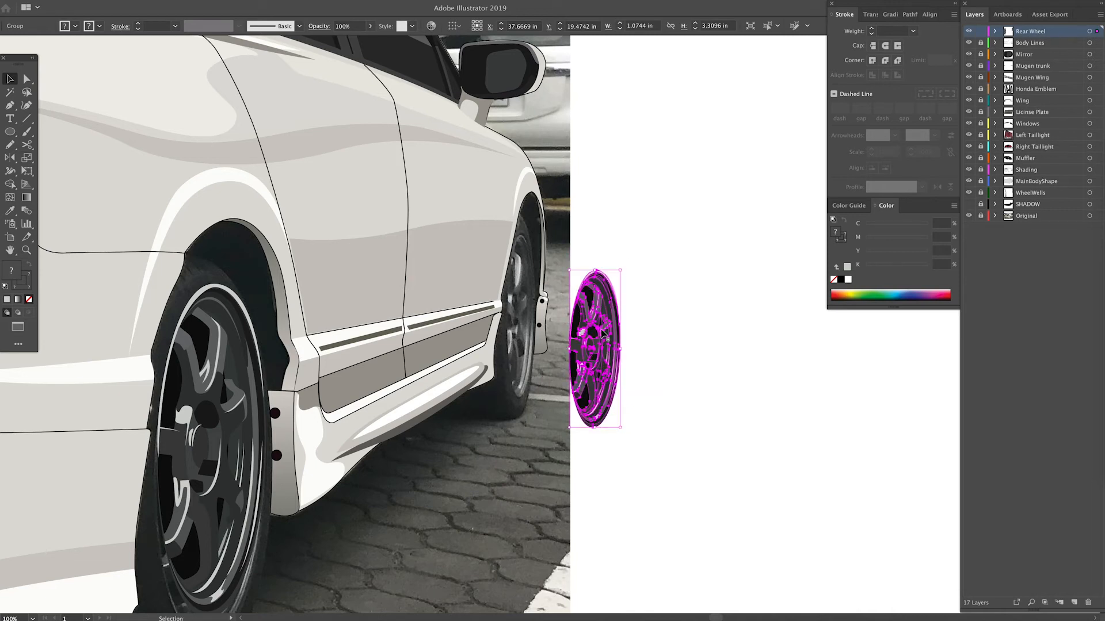
{"action": "left_click_drag", "start_coordinate": [594, 349], "coordinate": [532, 317]}
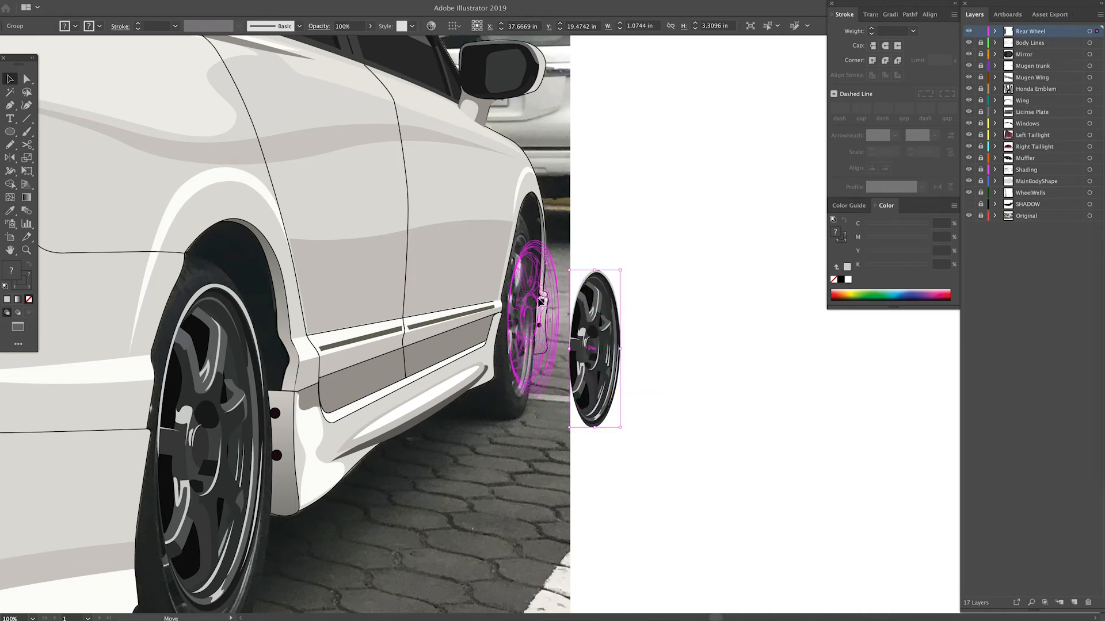
{"action": "left_click_drag", "start_coordinate": [595, 349], "coordinate": [524, 324]}
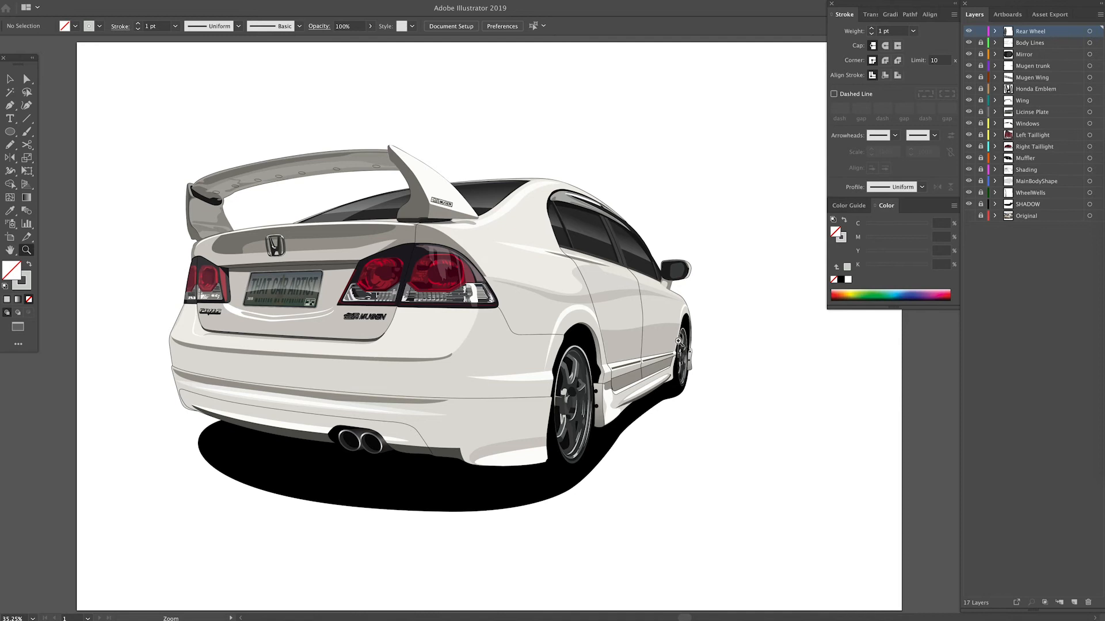
{"action": "mouse_move", "coordinate": [678, 316]}
{"action": "type", "text": "Ti"}
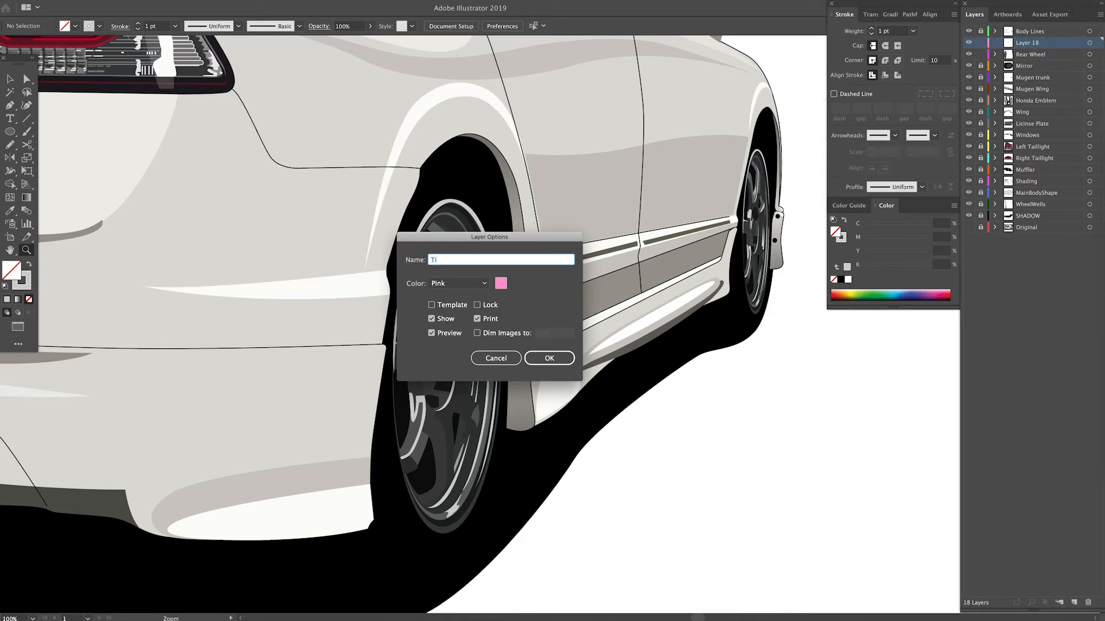
Name the layer Tires, draw tire ellipses behind both wheels, and trace an edge highlight.
{"action": "left_click", "coordinate": [549, 358]}
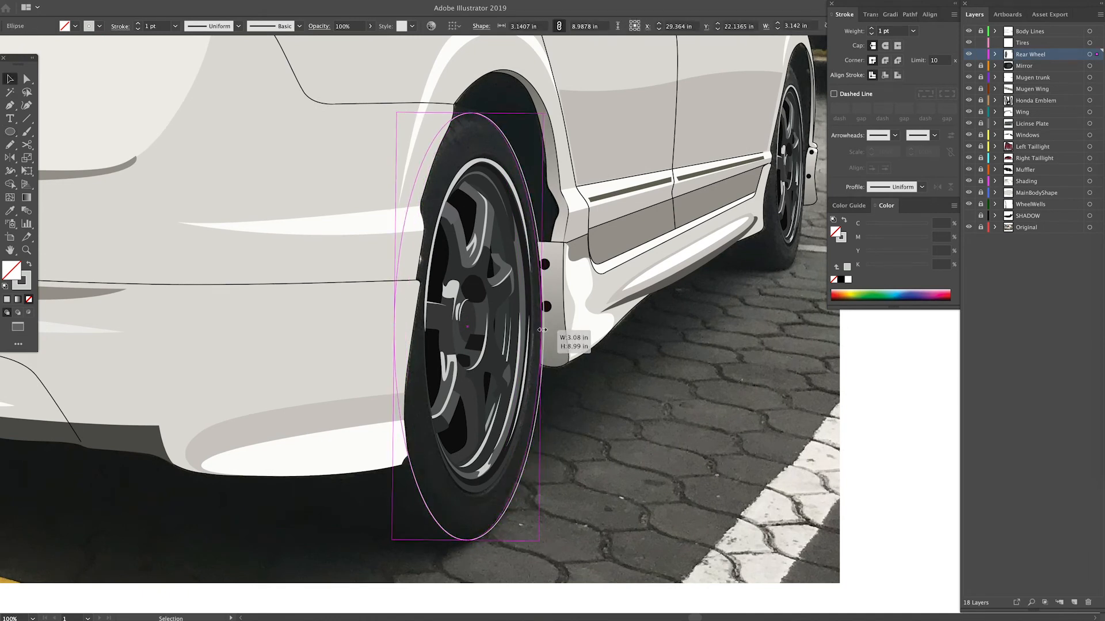
{"action": "left_click_drag", "start_coordinate": [557, 328], "coordinate": [545, 328]}
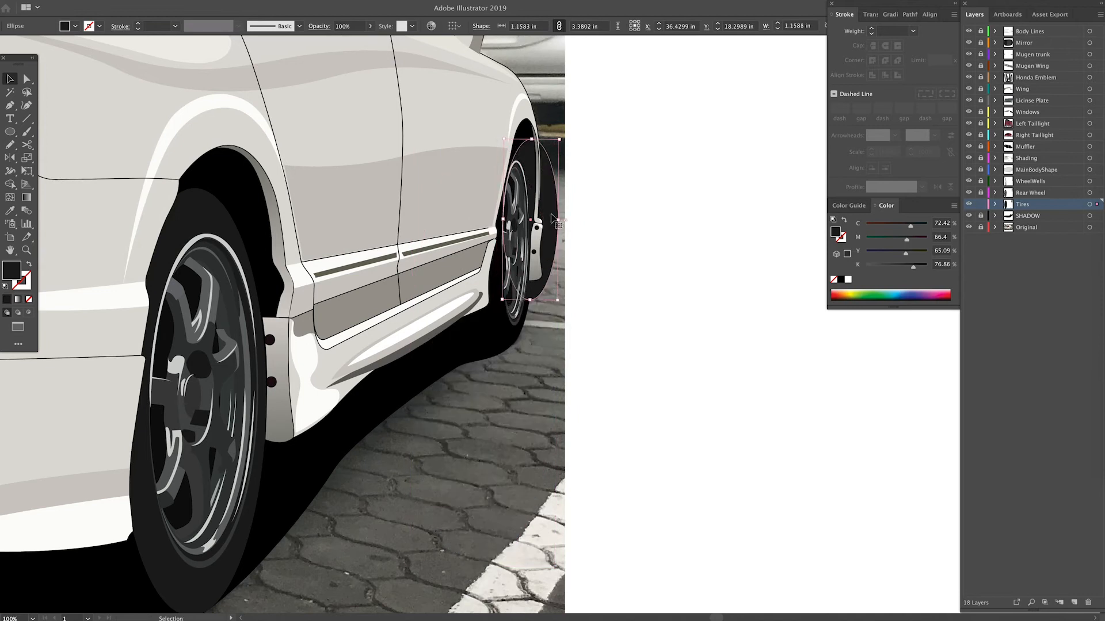
{"action": "left_click_drag", "start_coordinate": [532, 219], "coordinate": [504, 261]}
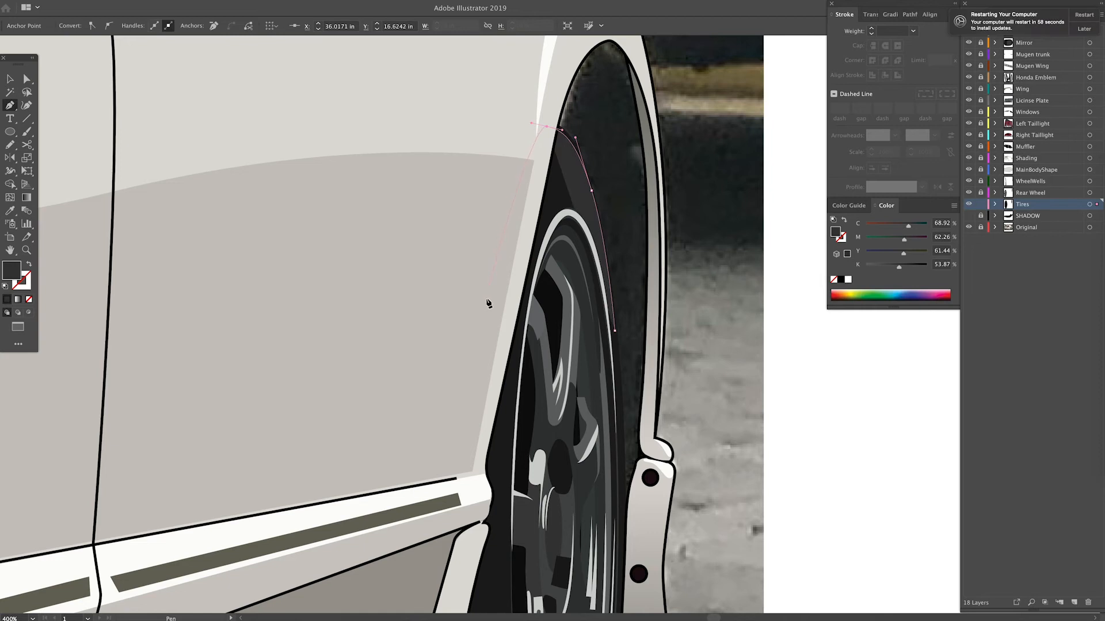
{"action": "left_click", "coordinate": [508, 508]}
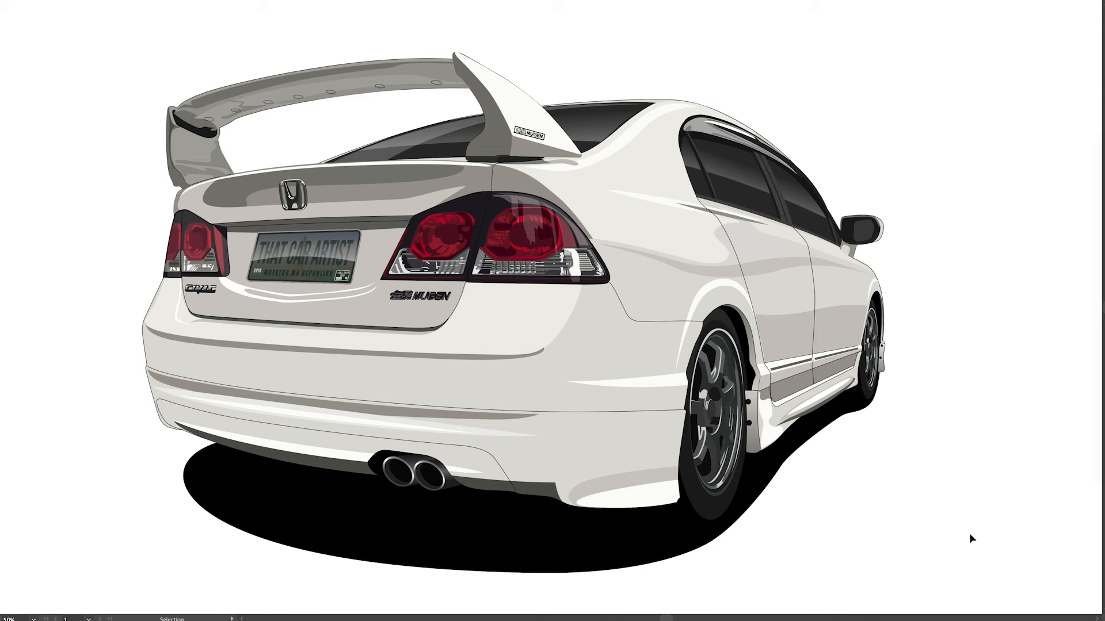
{"action": "mouse_move", "coordinate": [883, 502]}
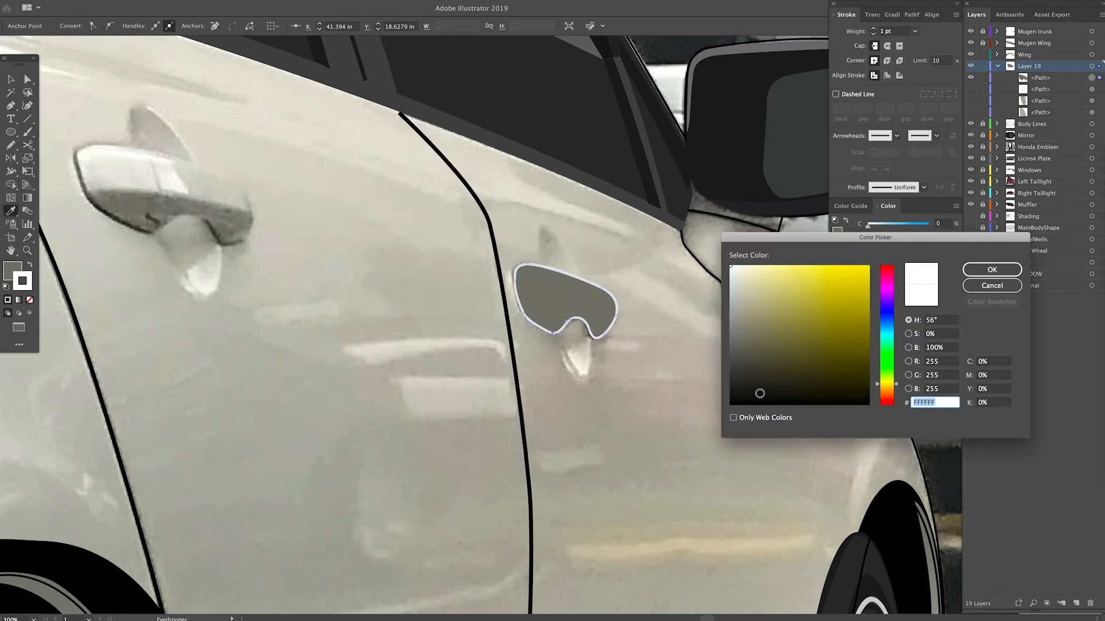
Confirm the grey fill colour for the front door handle shape.
{"action": "left_click", "coordinate": [991, 270]}
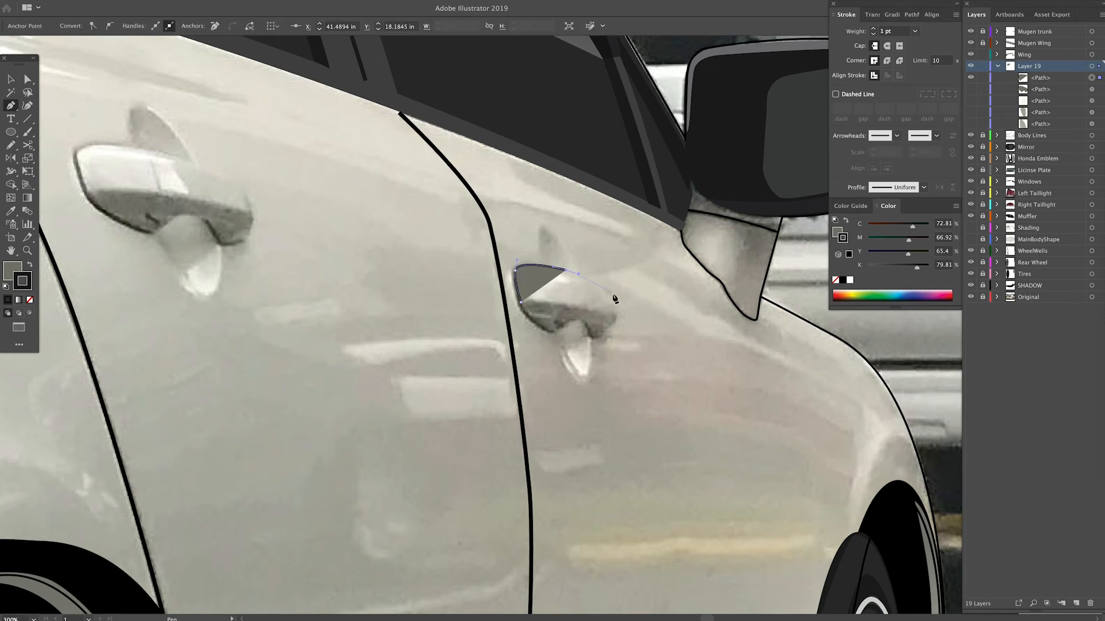